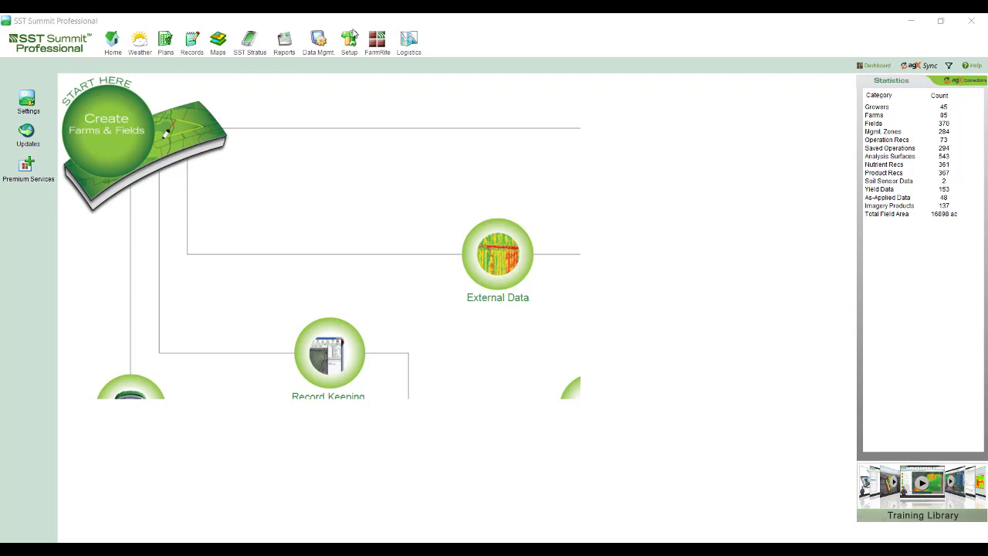
Step: Open the Data Mgmt area from the top toolbar
{"action": "left_click", "coordinate": [317, 43]}
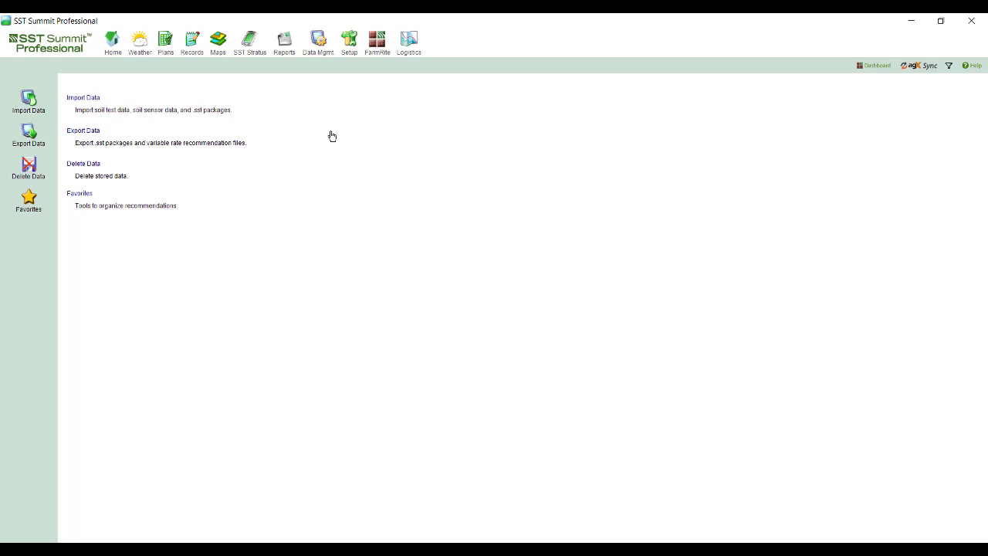
Step: Start the Export SST Package form from Export Data in the sidebar
{"action": "left_click", "coordinate": [82, 130]}
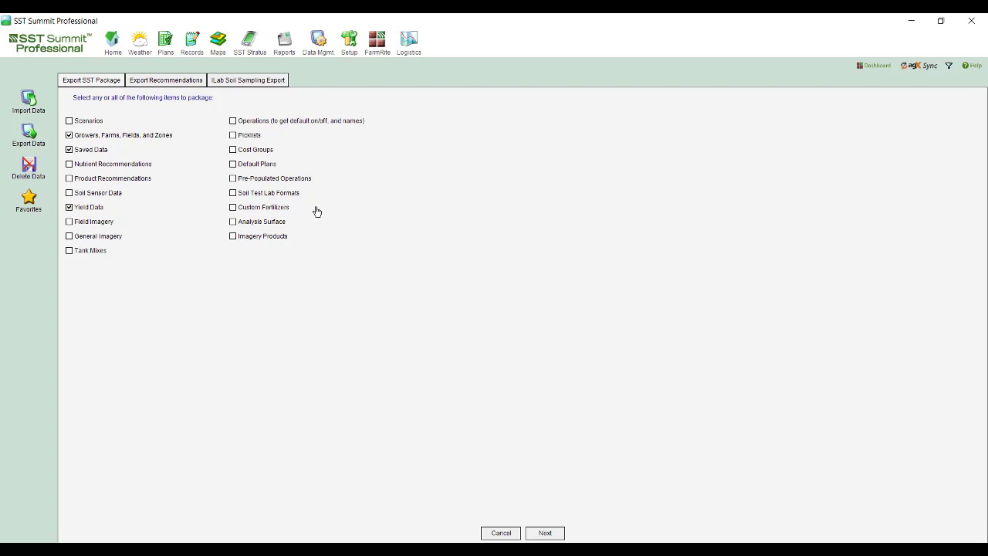
{"action": "mouse_move", "coordinate": [153, 194]}
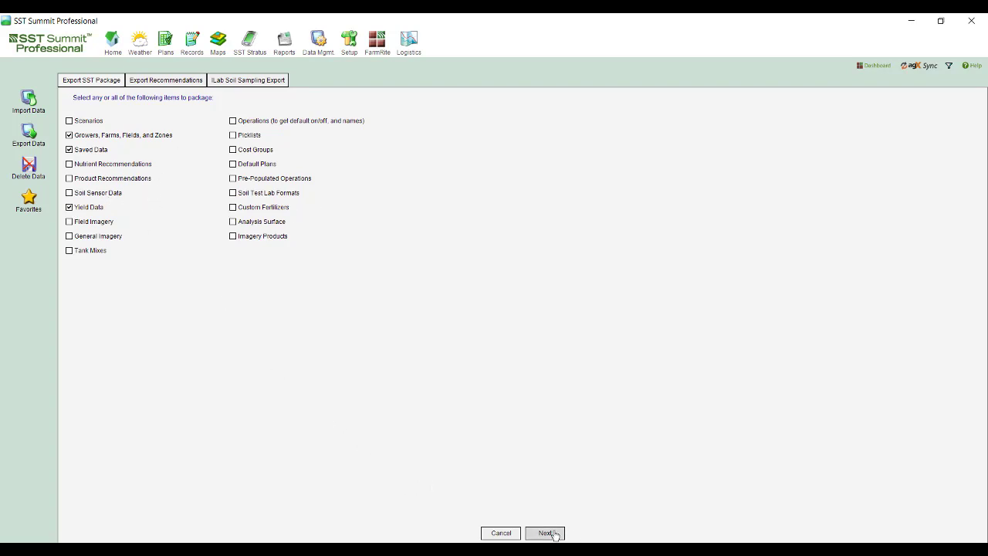
{"action": "left_click", "coordinate": [545, 533]}
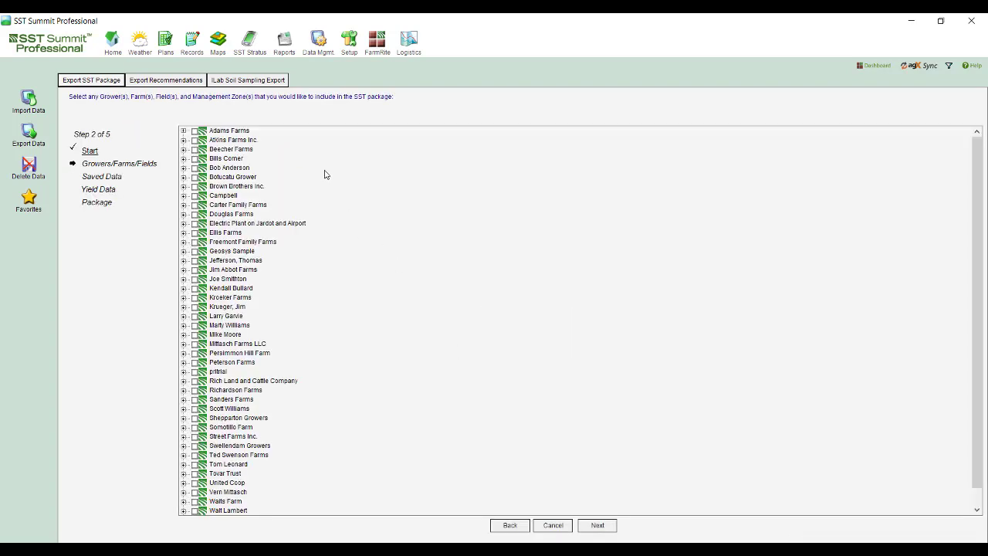
{"action": "left_click", "coordinate": [185, 167]}
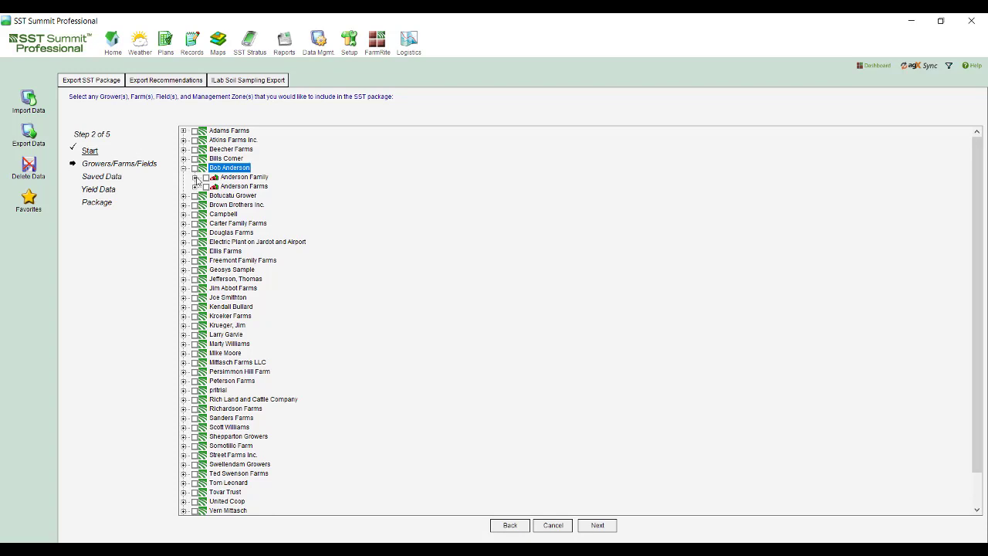
{"action": "left_click", "coordinate": [198, 176]}
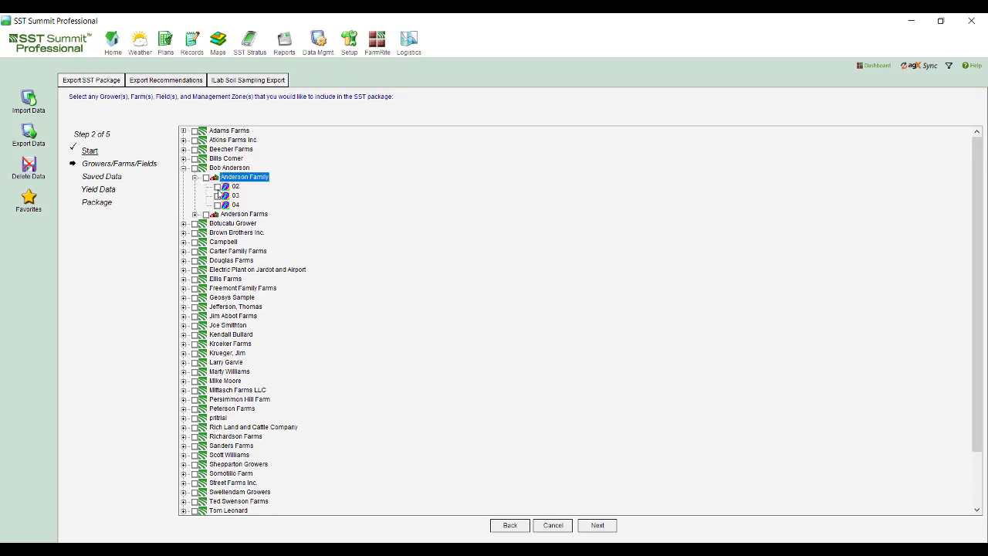
{"action": "left_click", "coordinate": [217, 186]}
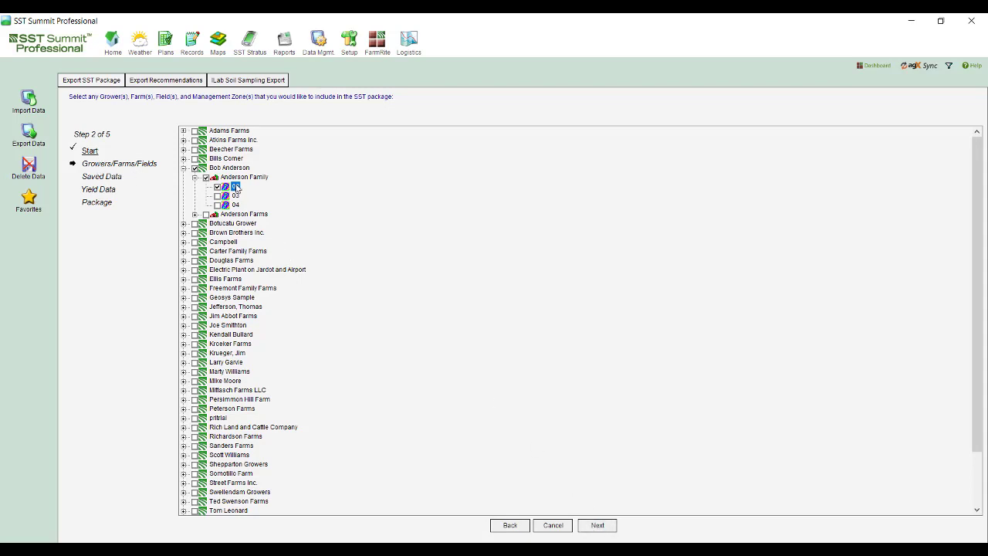
Step: Show field 02's Export Single Shapefile option, then advance to Step 3 Saved Data
{"action": "right_click", "coordinate": [235, 186]}
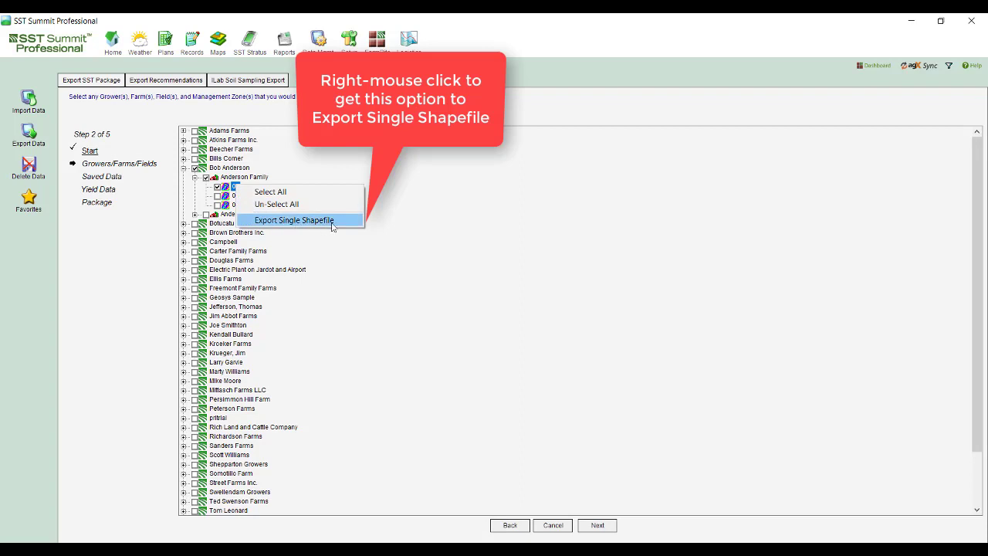
{"action": "mouse_move", "coordinate": [351, 226]}
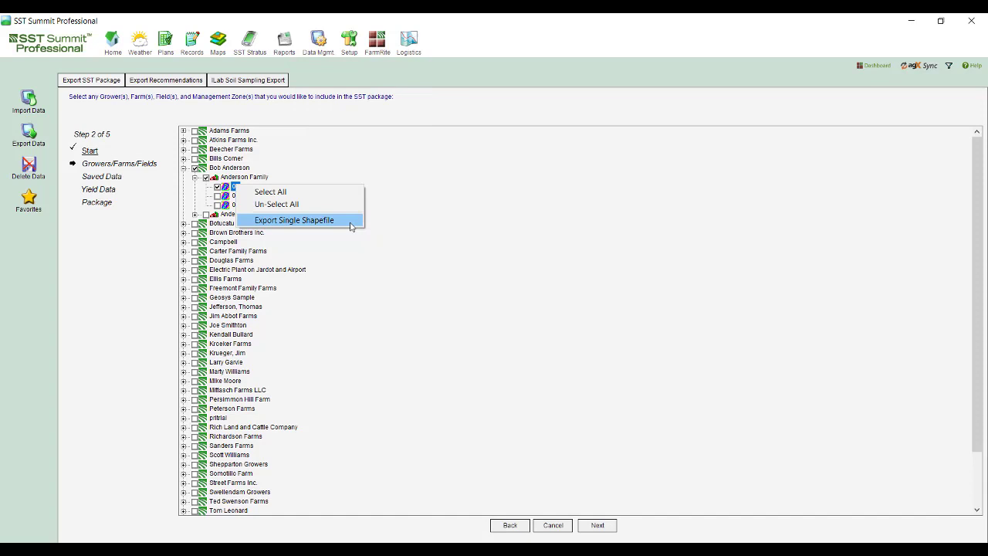
{"action": "left_click", "coordinate": [294, 220]}
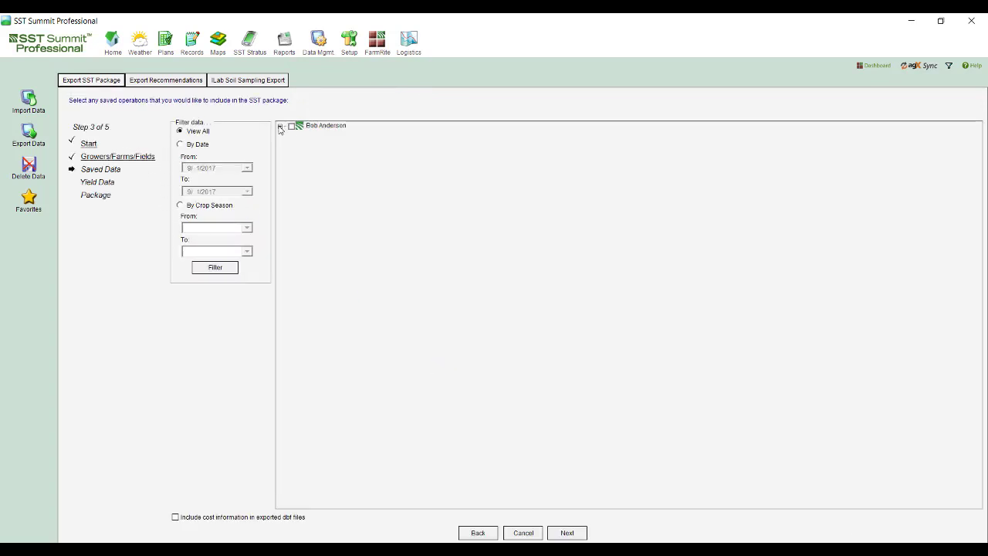
{"action": "left_click", "coordinate": [281, 125]}
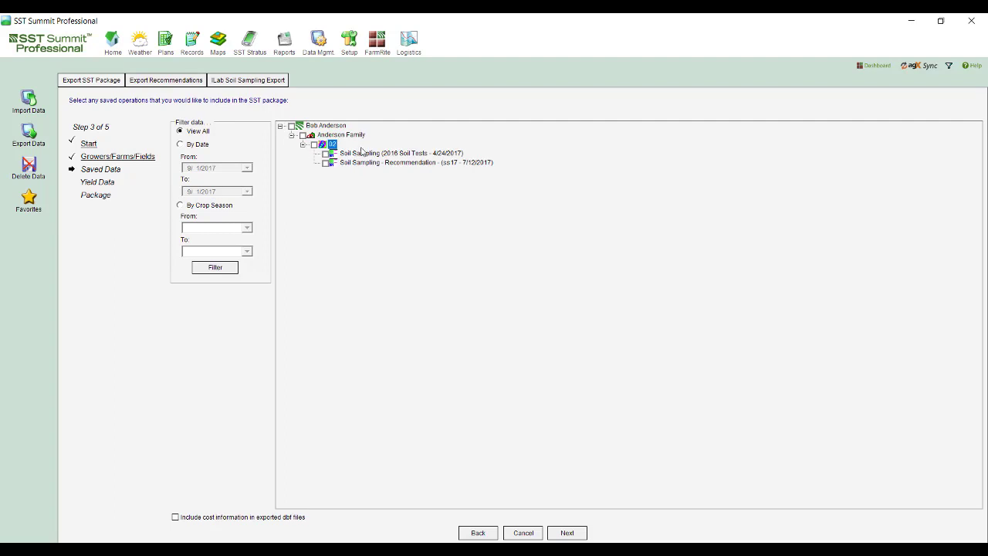
{"action": "left_click", "coordinate": [400, 152]}
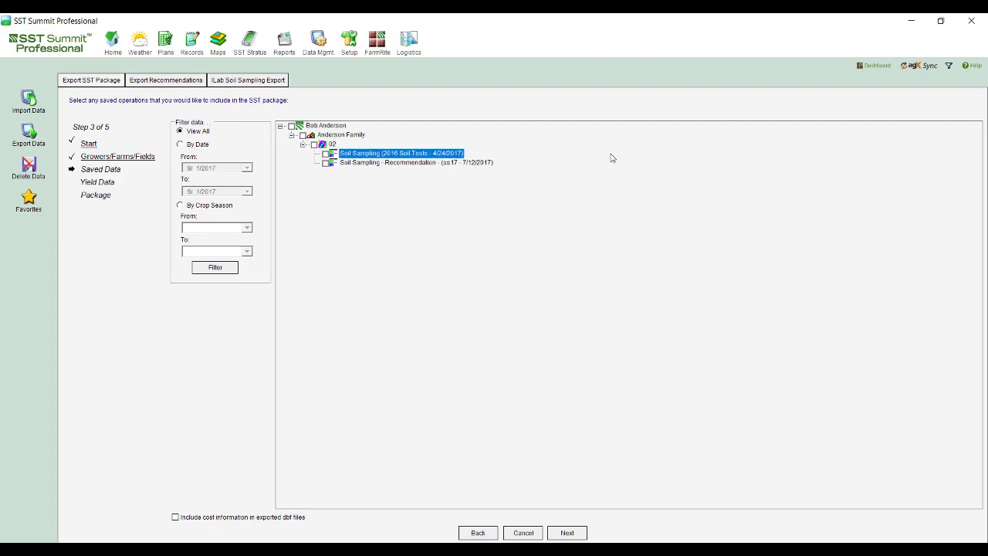
{"action": "right_click", "coordinate": [399, 153]}
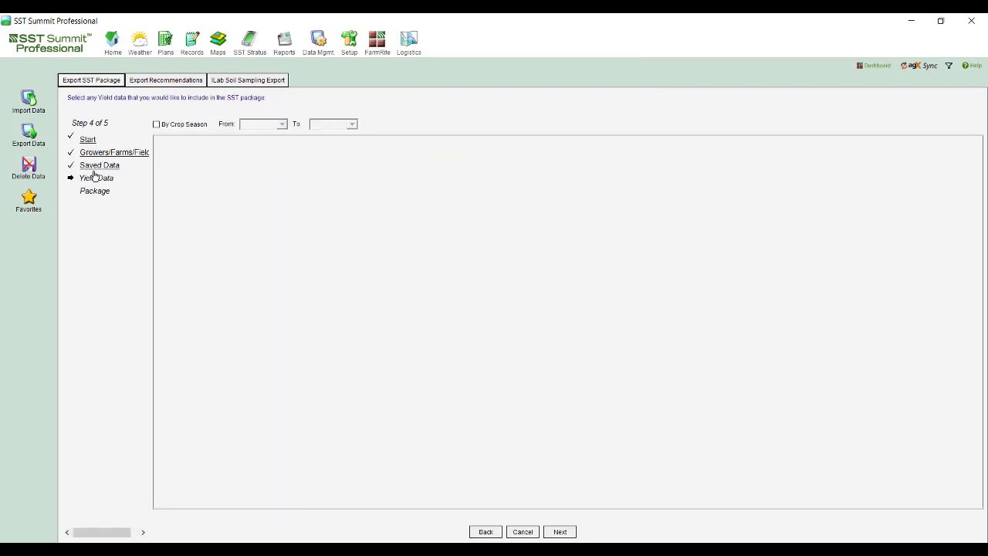
{"action": "mouse_move", "coordinate": [212, 170]}
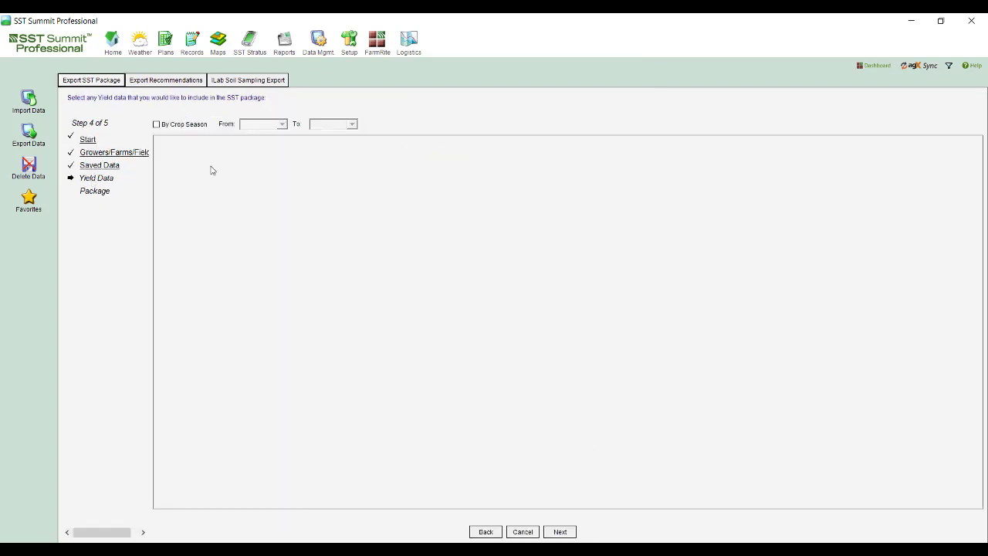
{"action": "mouse_move", "coordinate": [215, 167]}
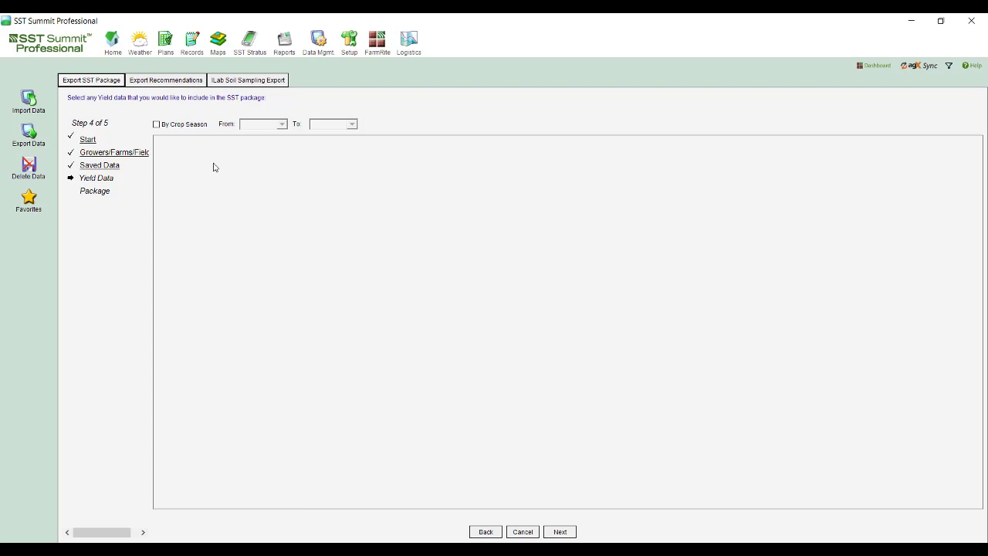
{"action": "mouse_move", "coordinate": [212, 158]}
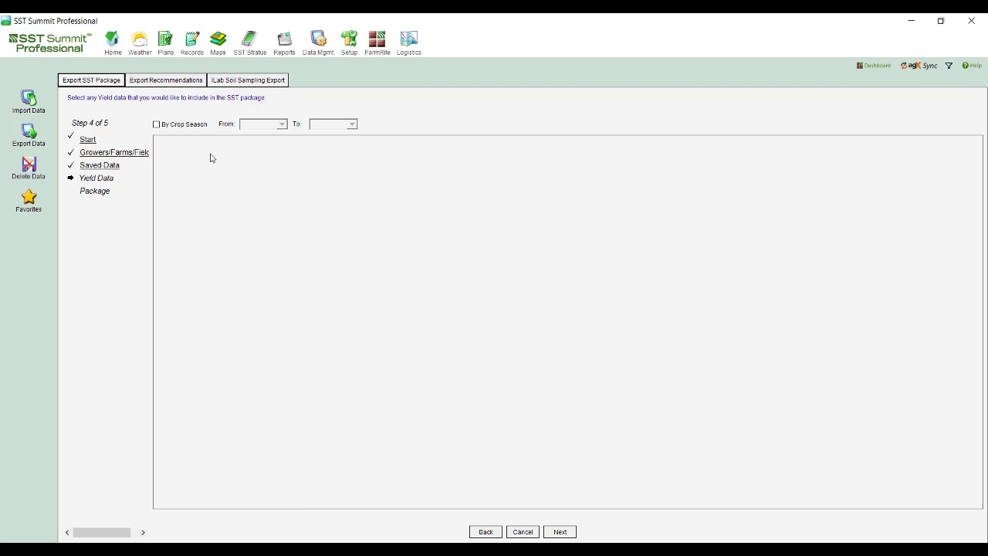
{"action": "mouse_move", "coordinate": [228, 169]}
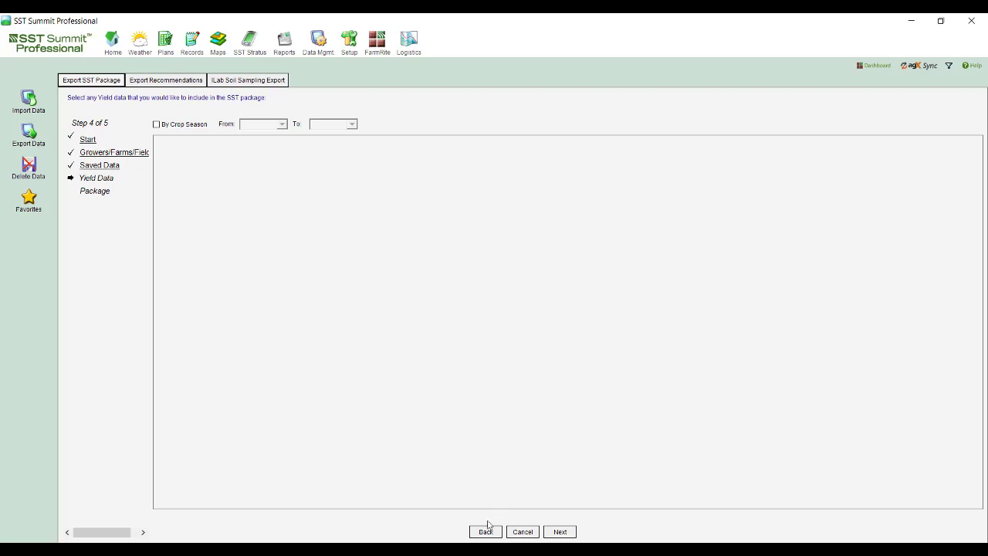
Step: Go back from Step 4 Yield Data to Step 3 Saved Data
{"action": "left_click", "coordinate": [485, 531]}
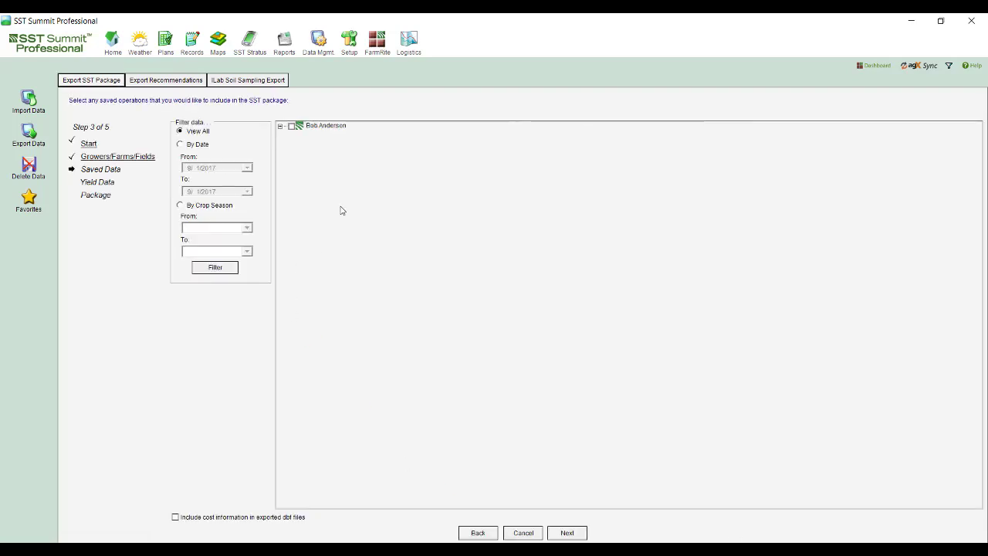